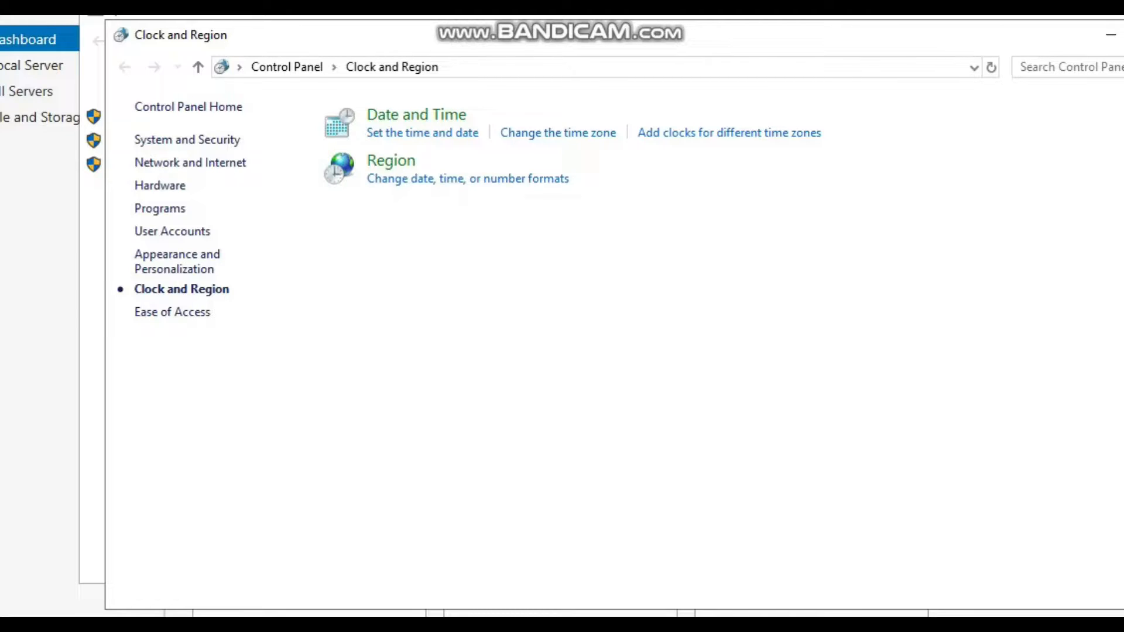
From the taskbar's Adjust date/time, pick (UTC-05:00) Eastern Time (US & Canada) in the Time zone list
right_click(1082, 618)
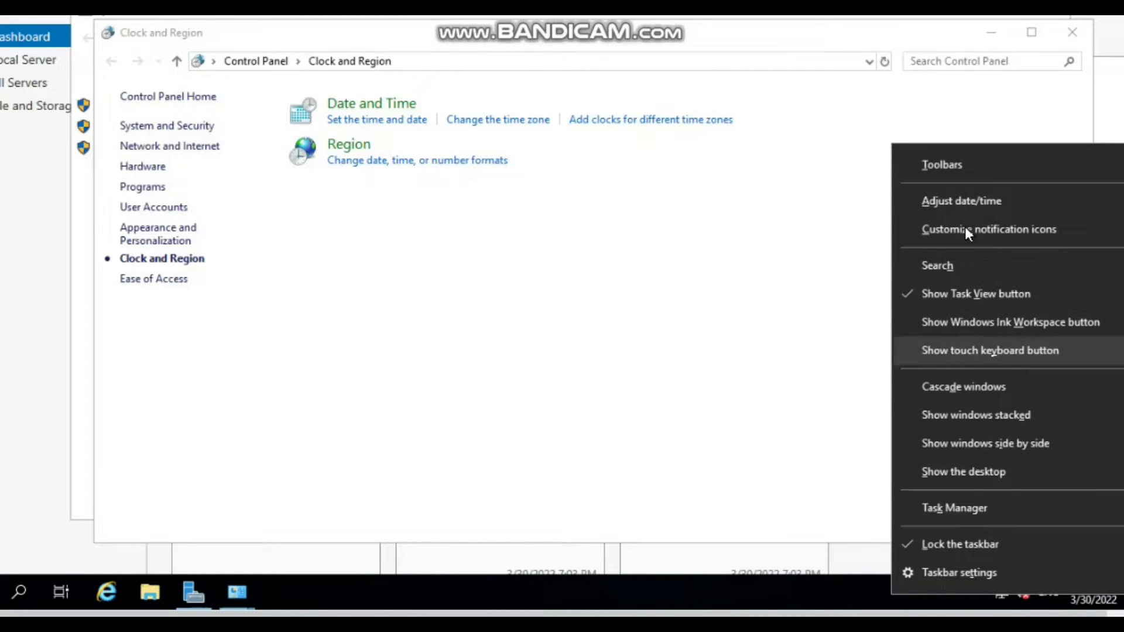
left_click(958, 573)
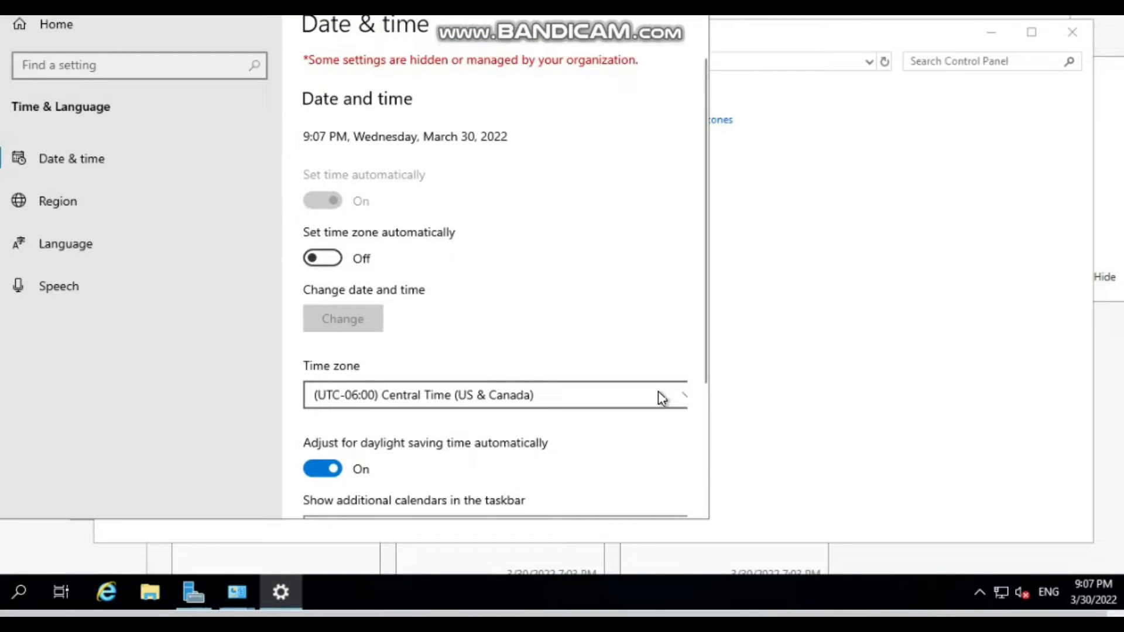
mouse_move(671, 399)
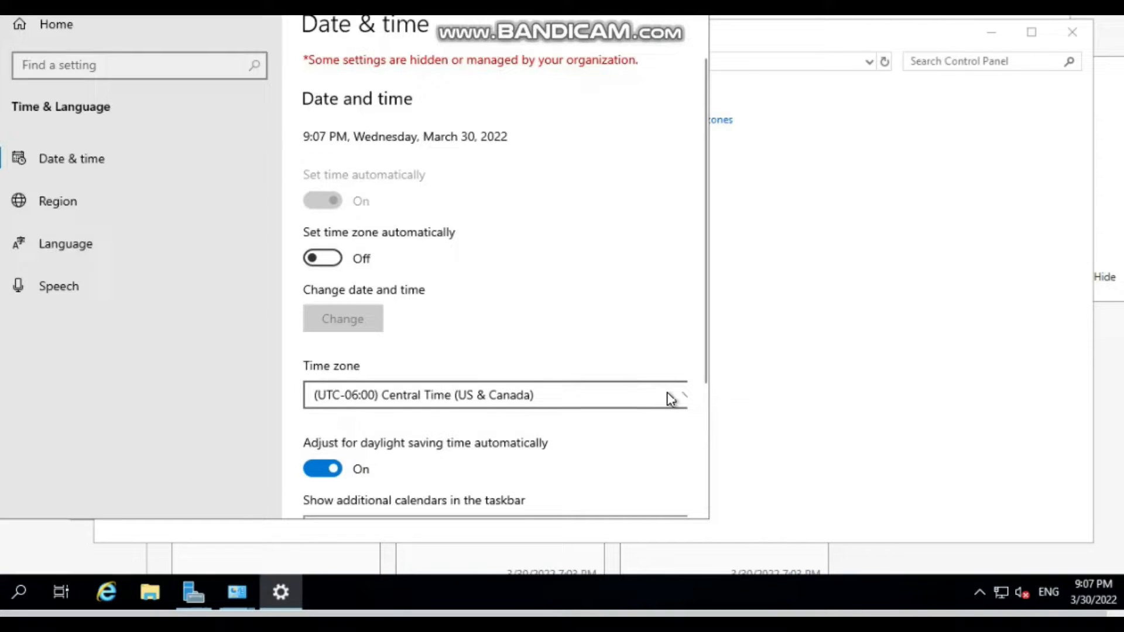
left_click(493, 396)
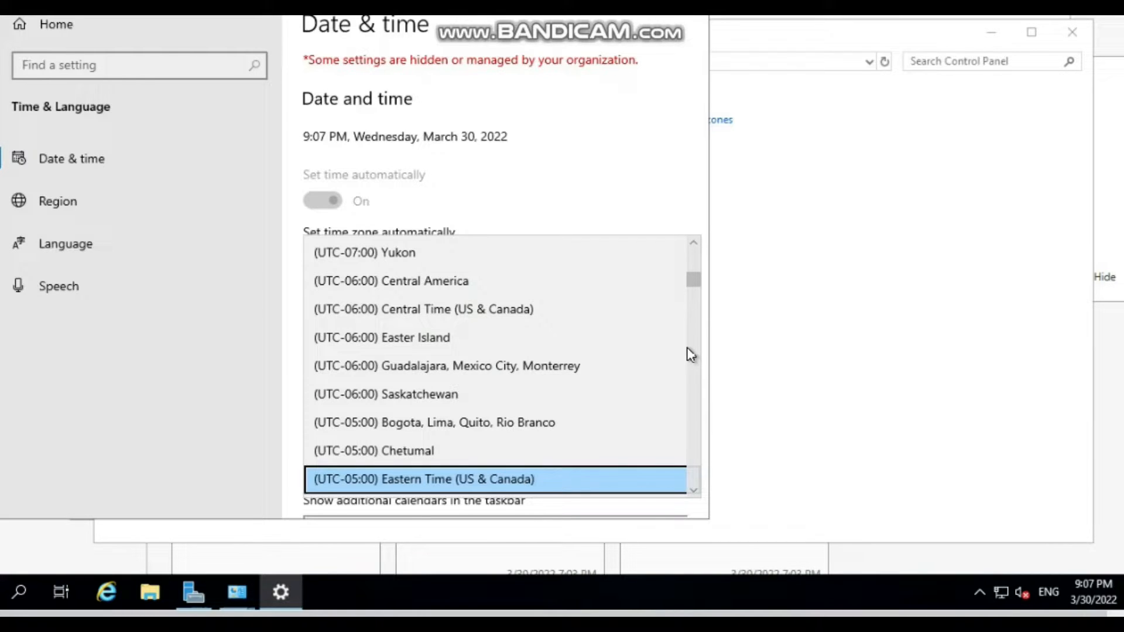
left_click(423, 479)
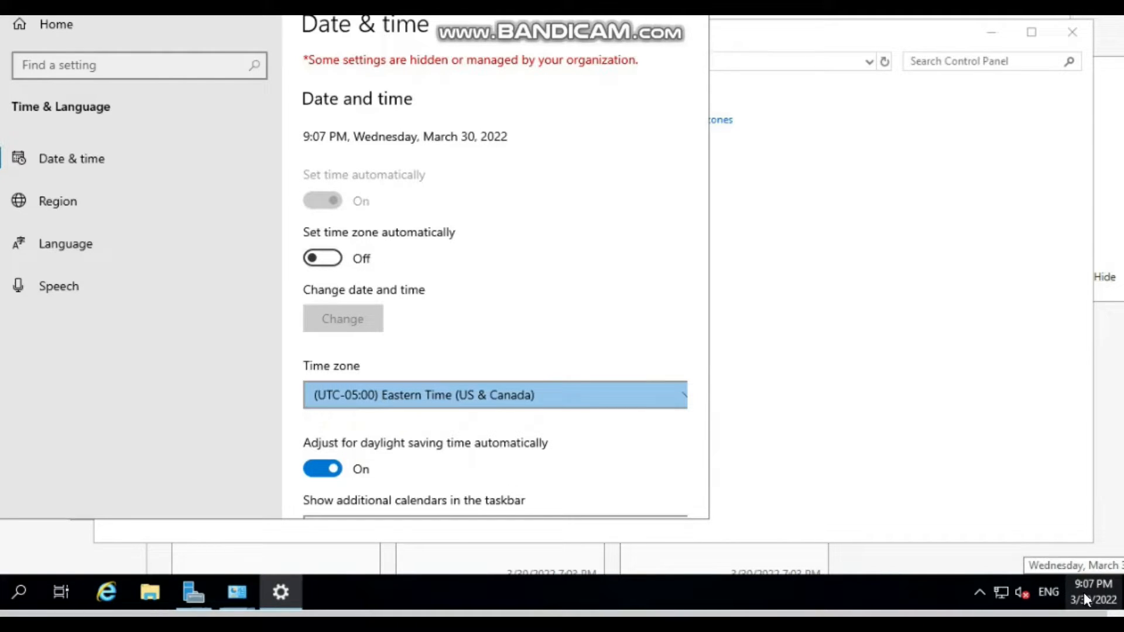
mouse_move(1082, 600)
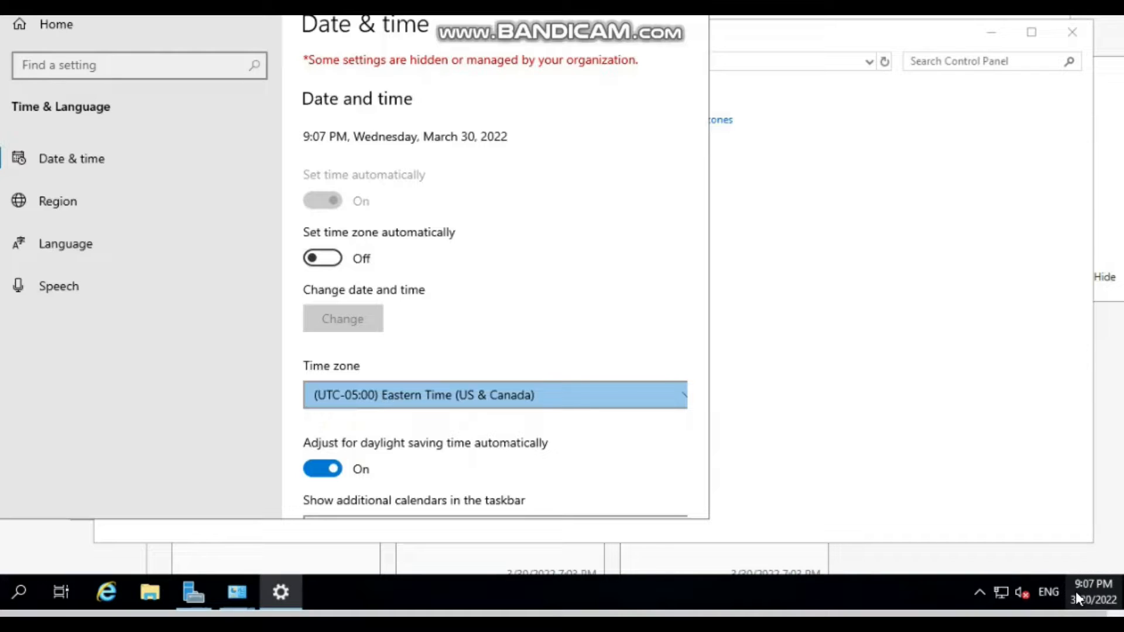
mouse_move(623, 462)
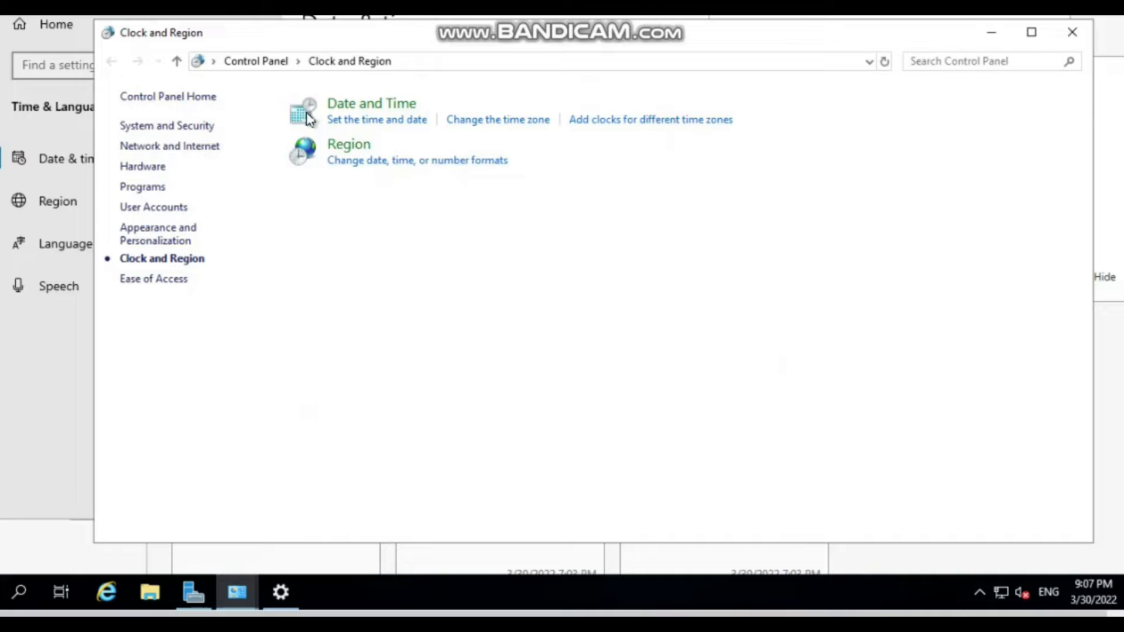
mouse_move(370, 88)
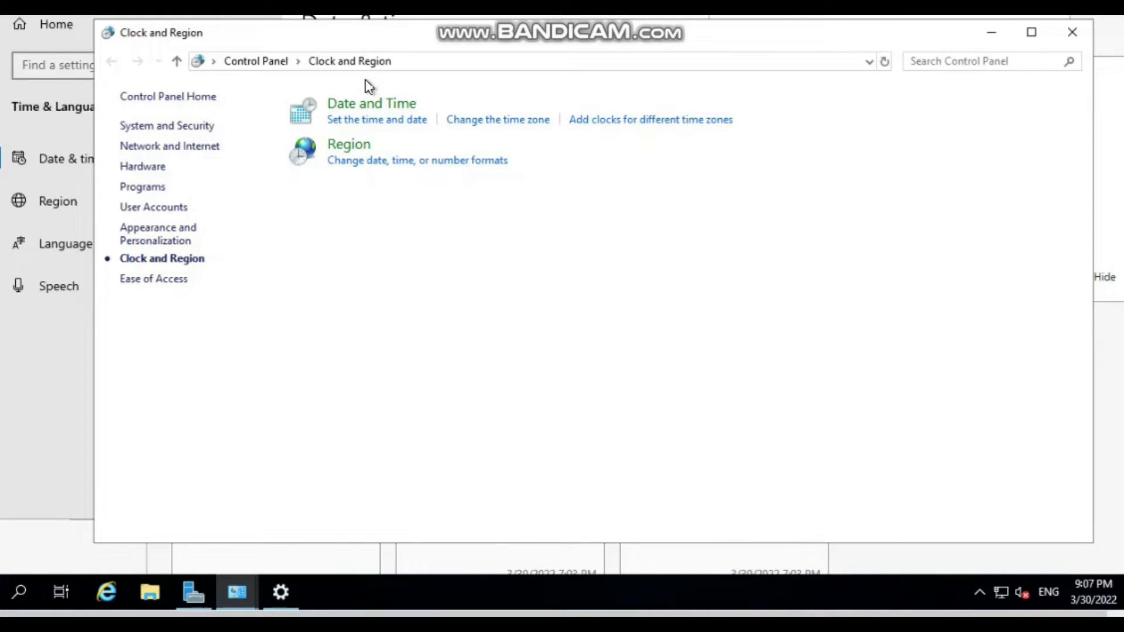
mouse_move(477, 174)
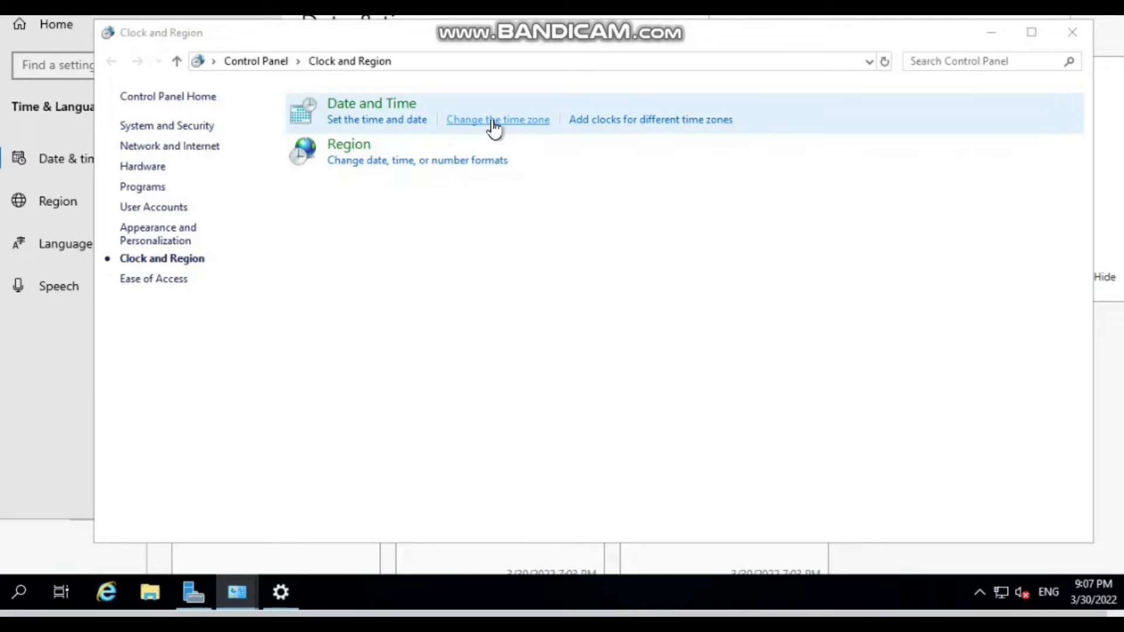
Attempt 'Change time zone...' in the classic Date and Time dialog and dismiss the permission error
left_click(498, 120)
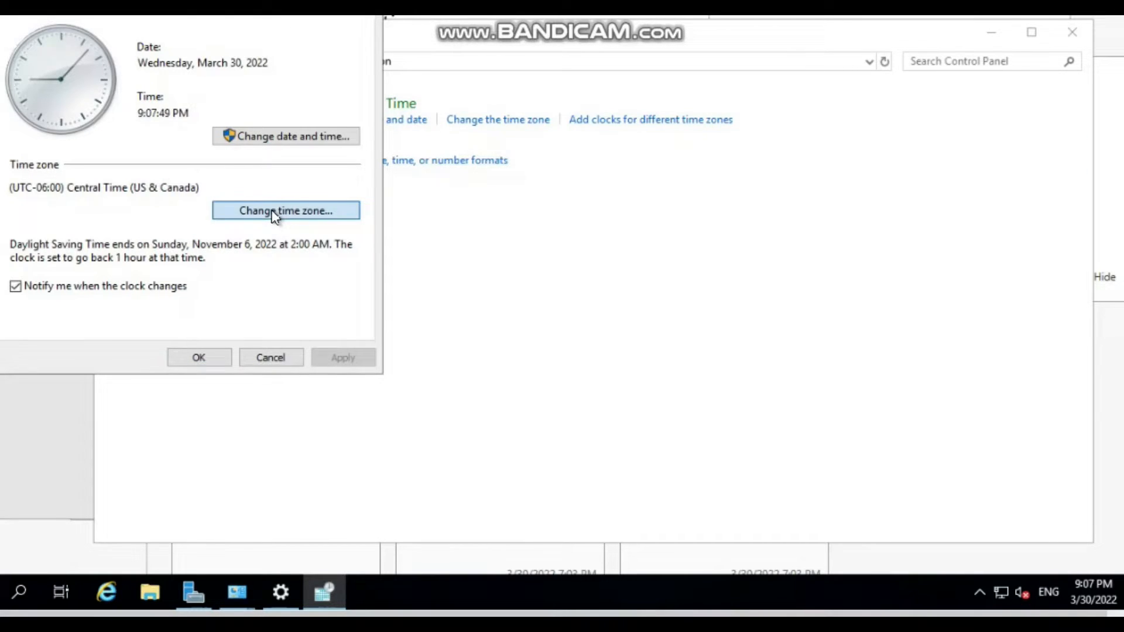
left_click(284, 211)
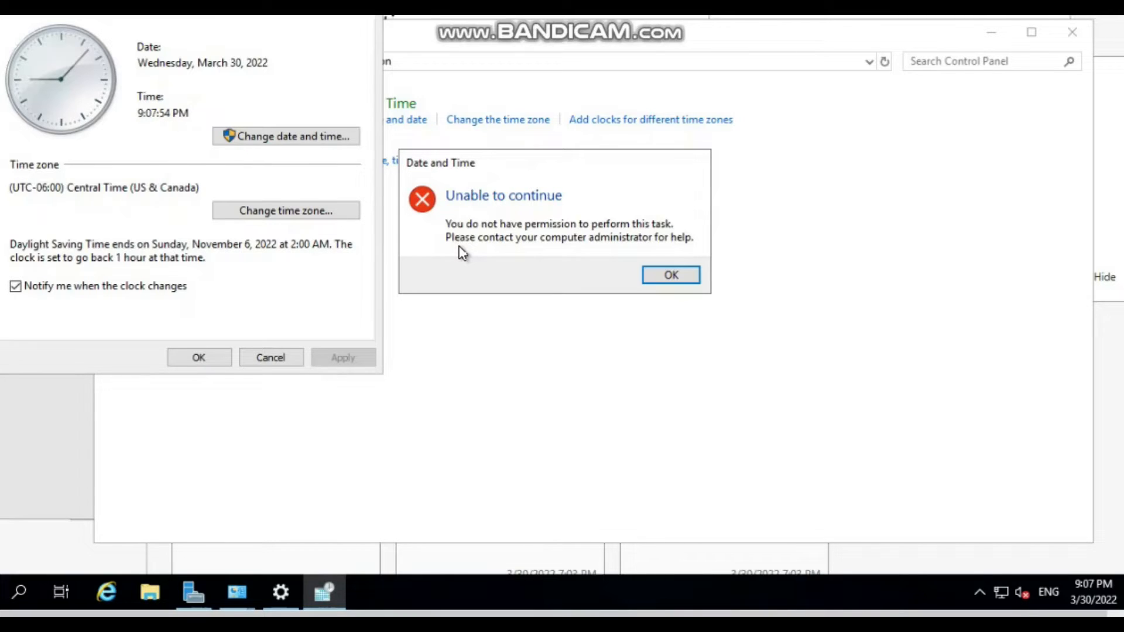
mouse_move(496, 258)
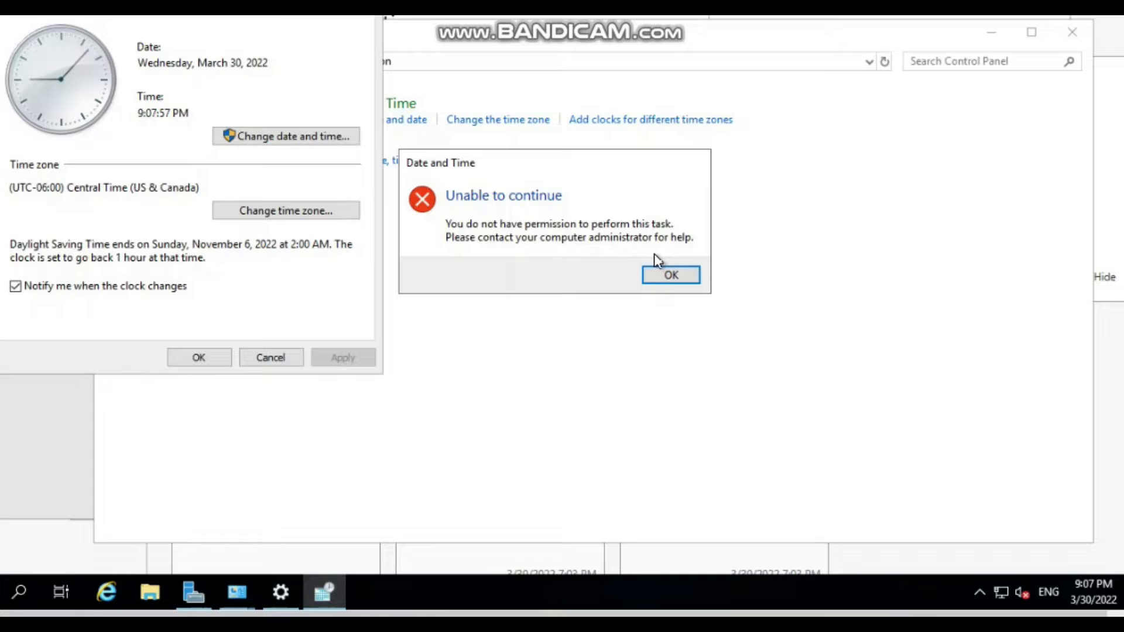
left_click(670, 274)
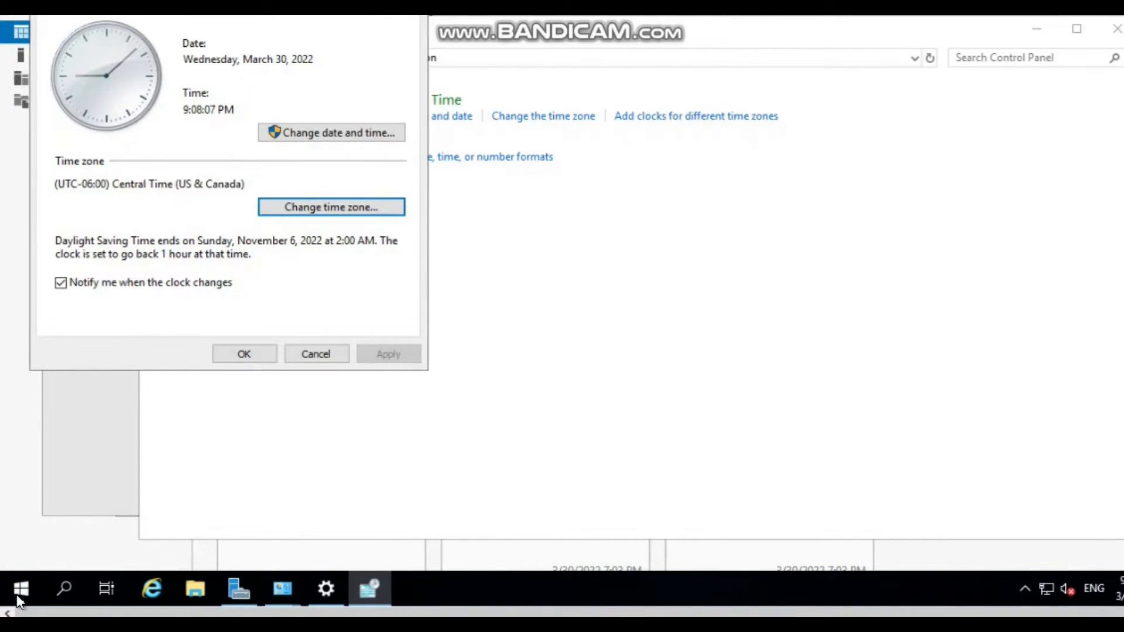
Search the Start menu for timedate.cpl and run it as administrator
left_click(19, 587)
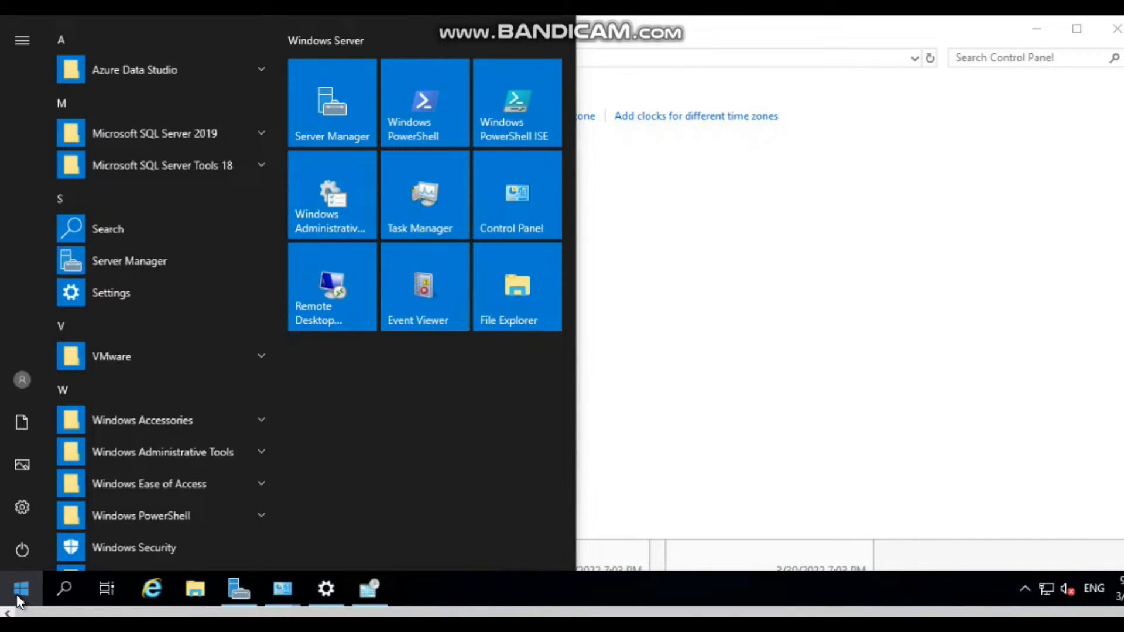
type("time")
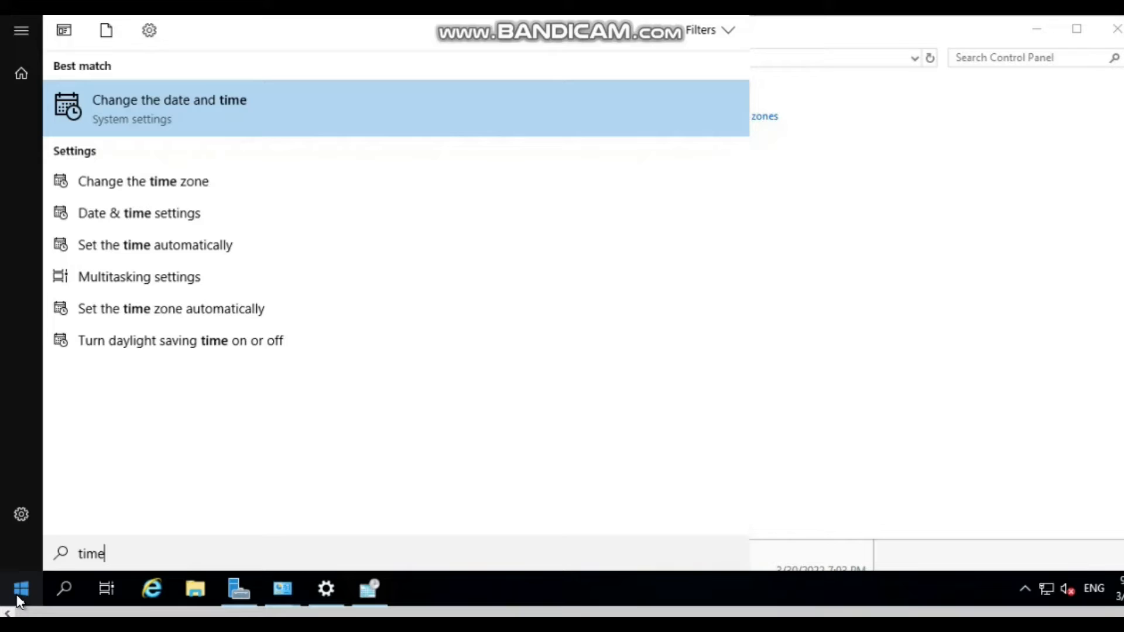
type("date.cpl")
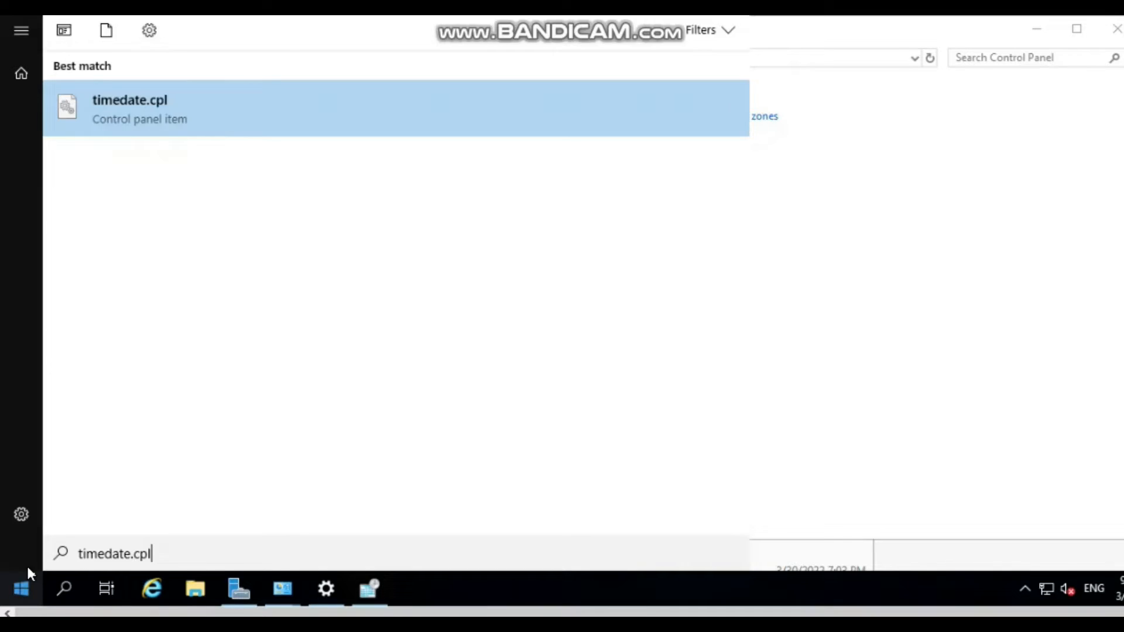
mouse_move(138, 149)
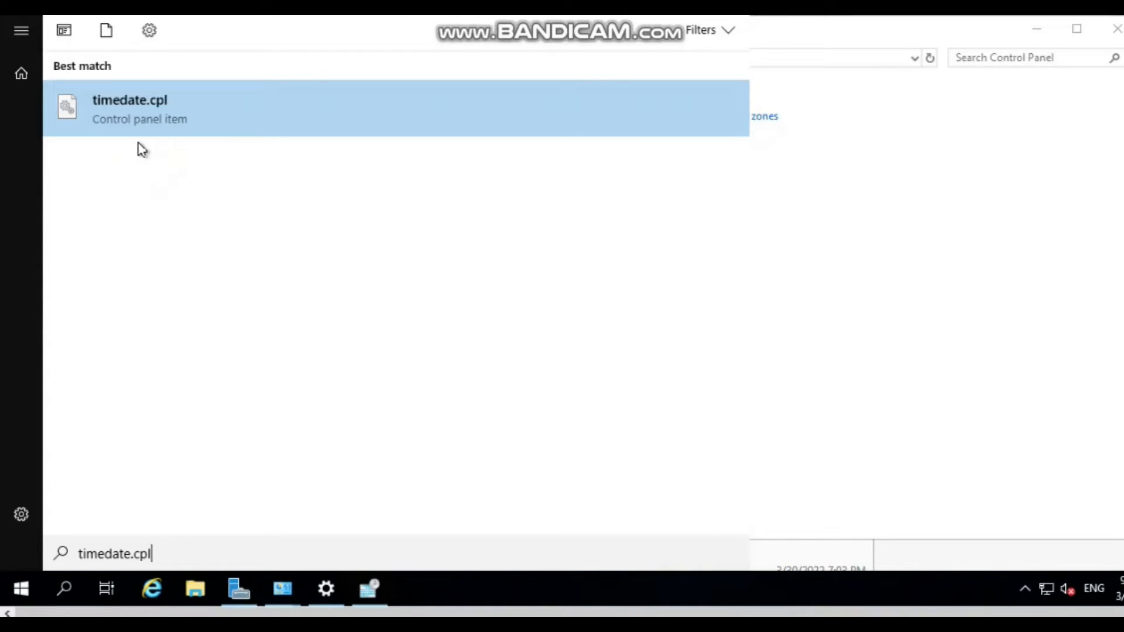
mouse_move(203, 123)
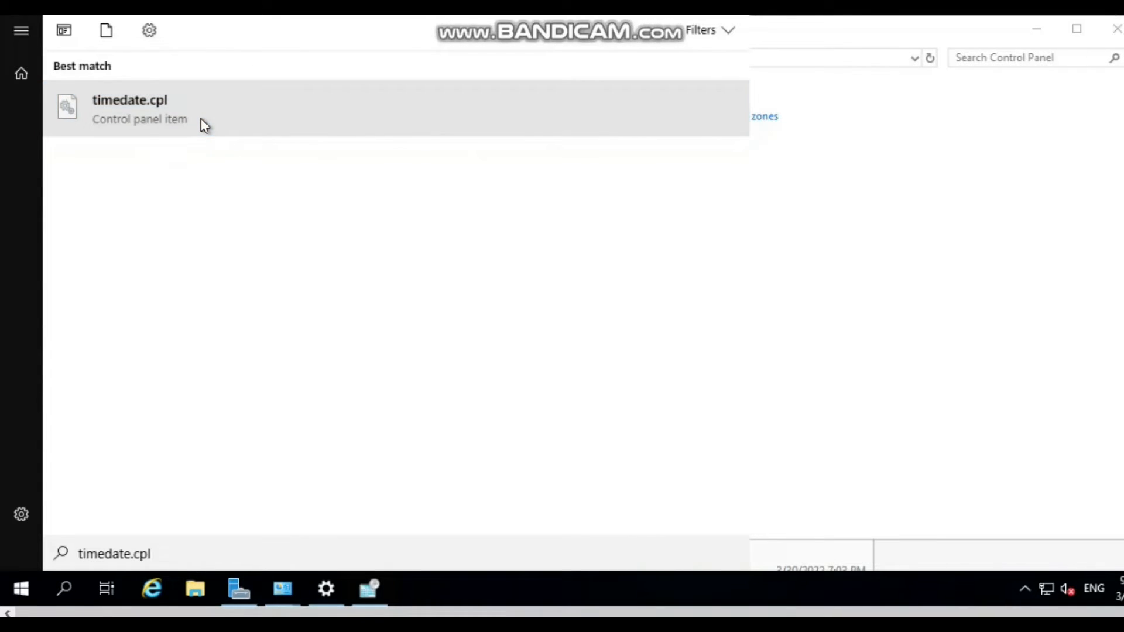
right_click(131, 111)
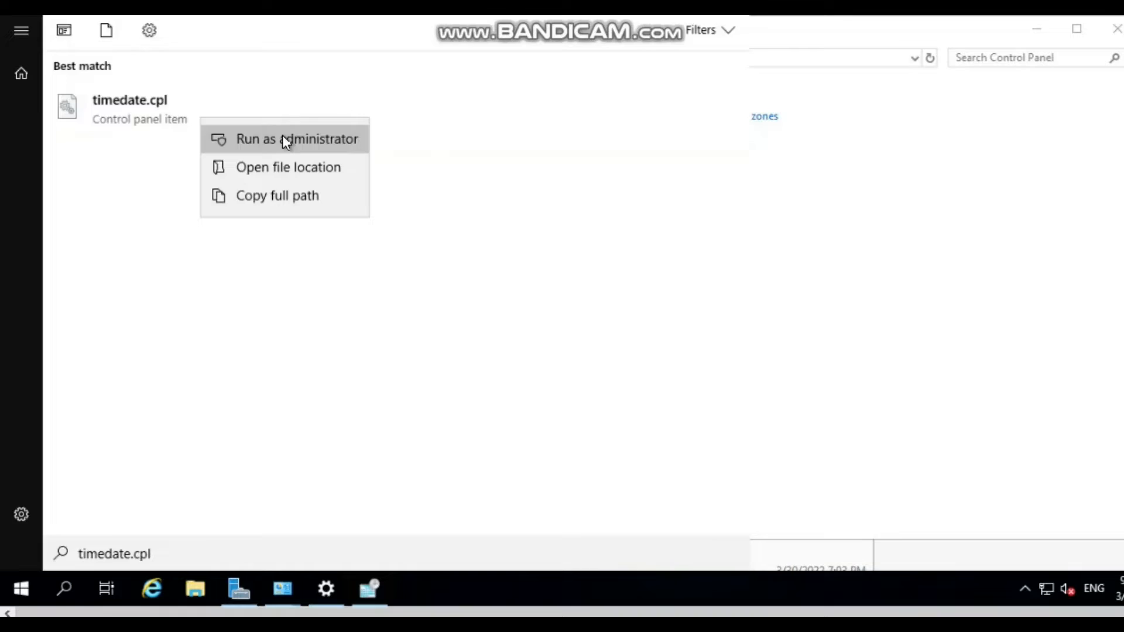
left_click(287, 138)
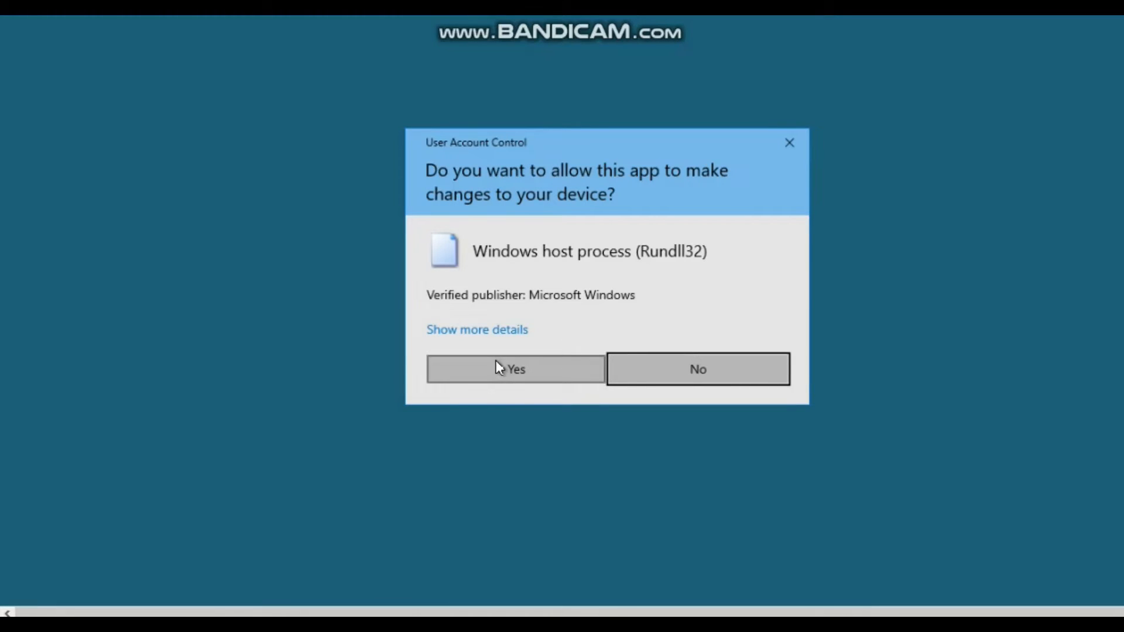
Approve UAC, then set the elevated dialog's time zone to (UTC-05:00) Eastern Time (US & Canada) and confirm
left_click(515, 369)
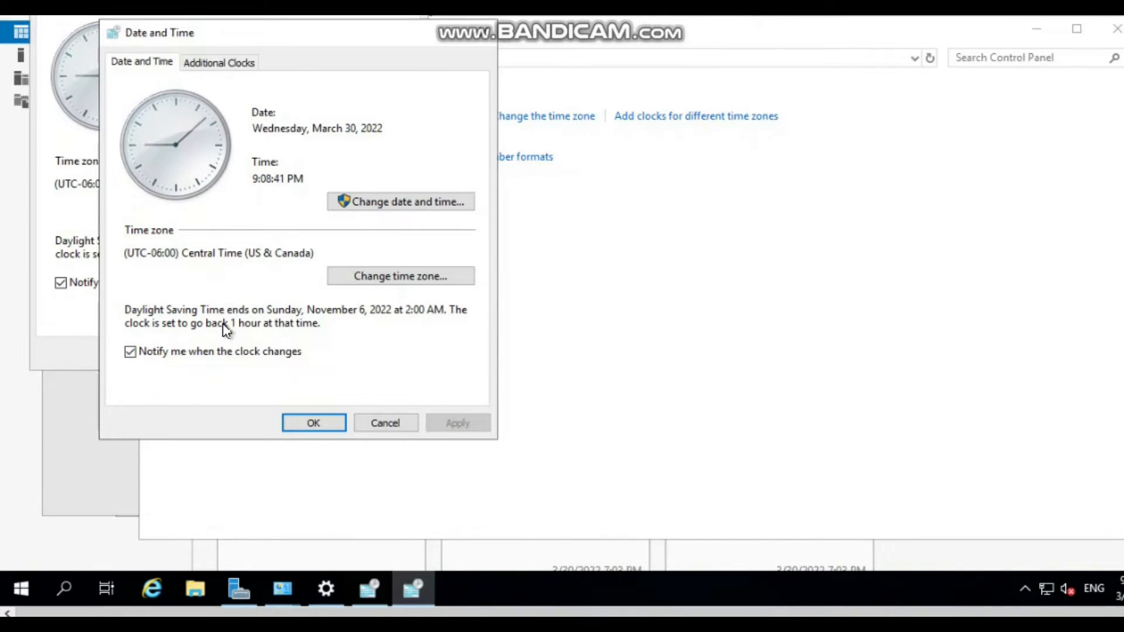
mouse_move(281, 275)
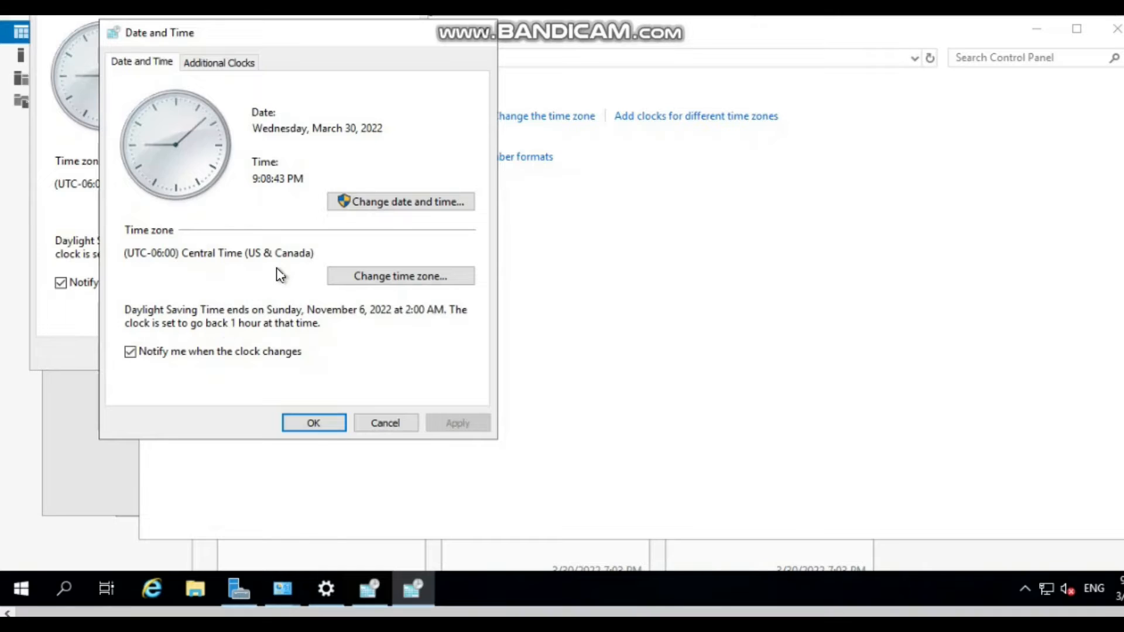
mouse_move(400, 276)
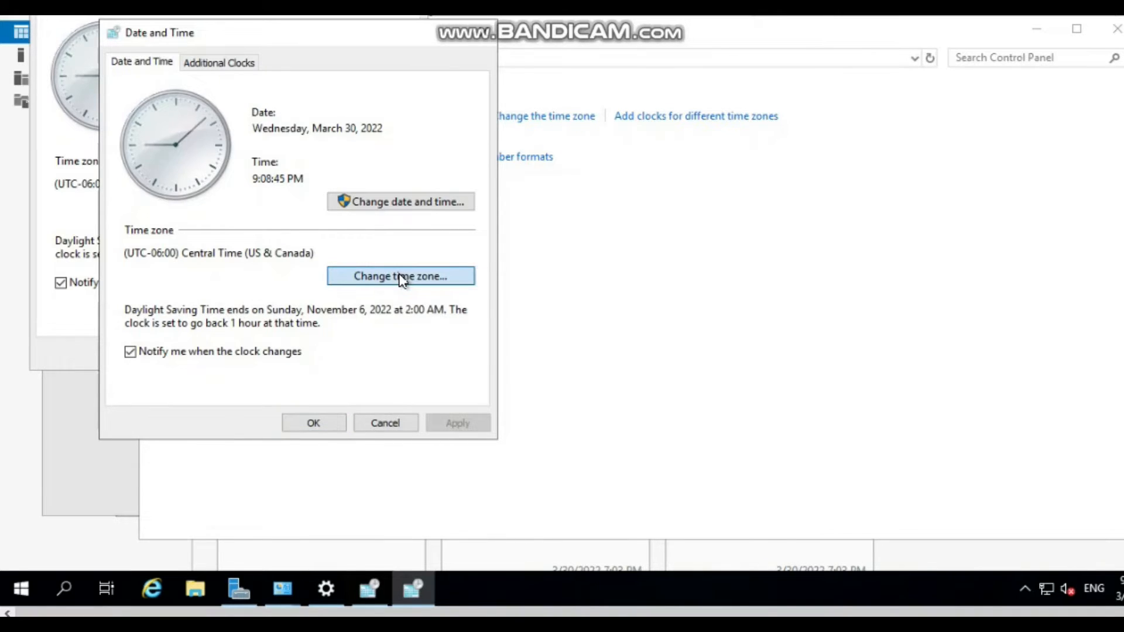
left_click(401, 275)
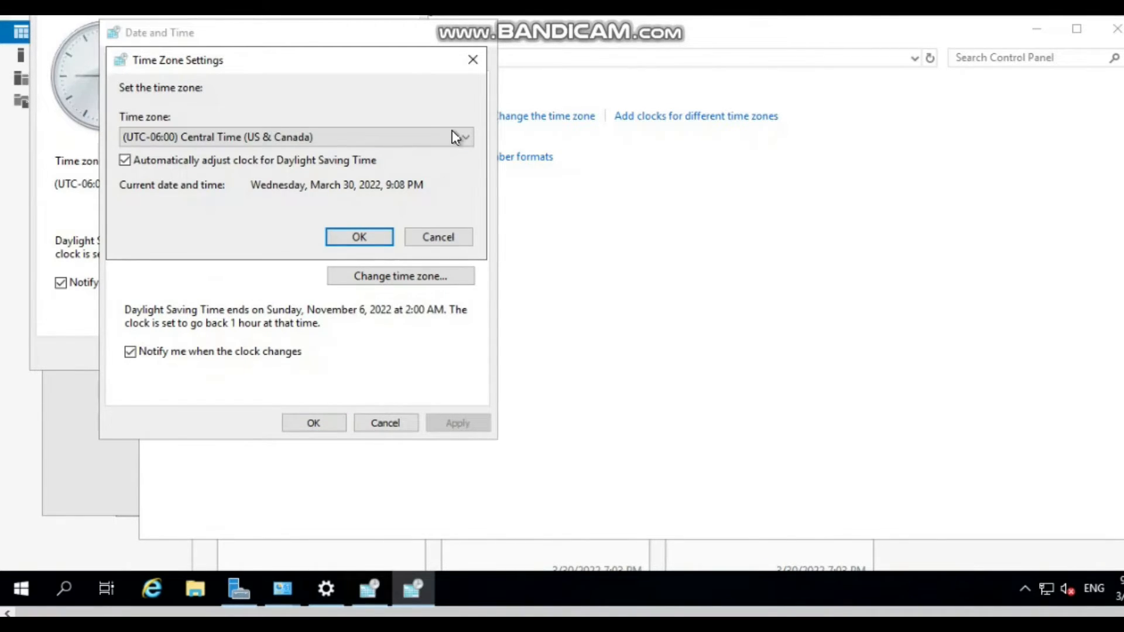
left_click(461, 137)
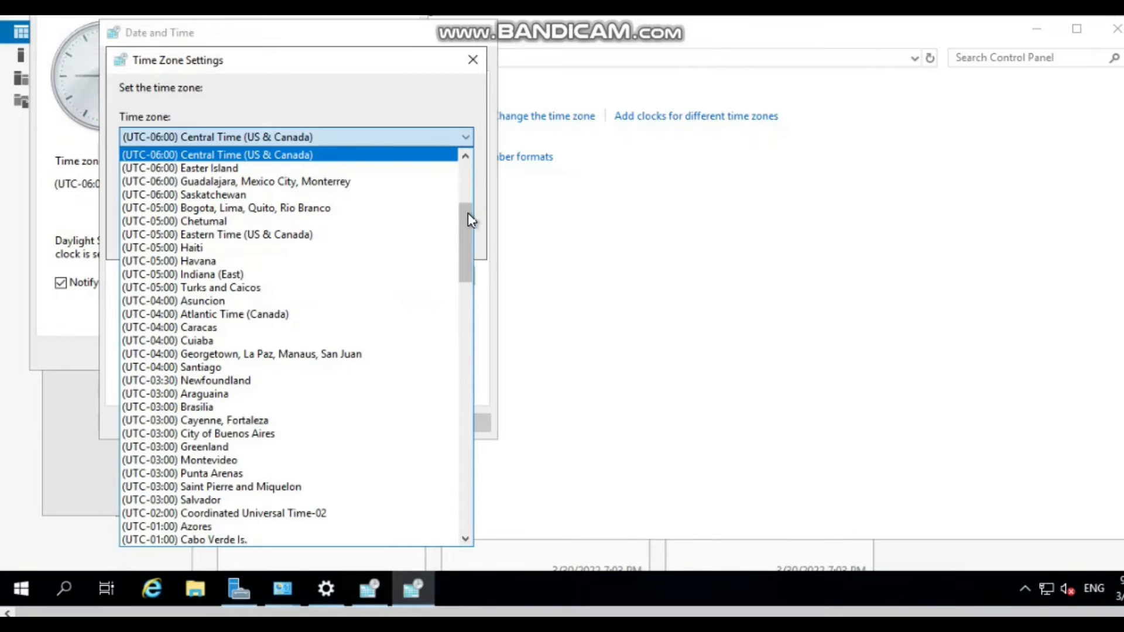
scroll("down", 3)
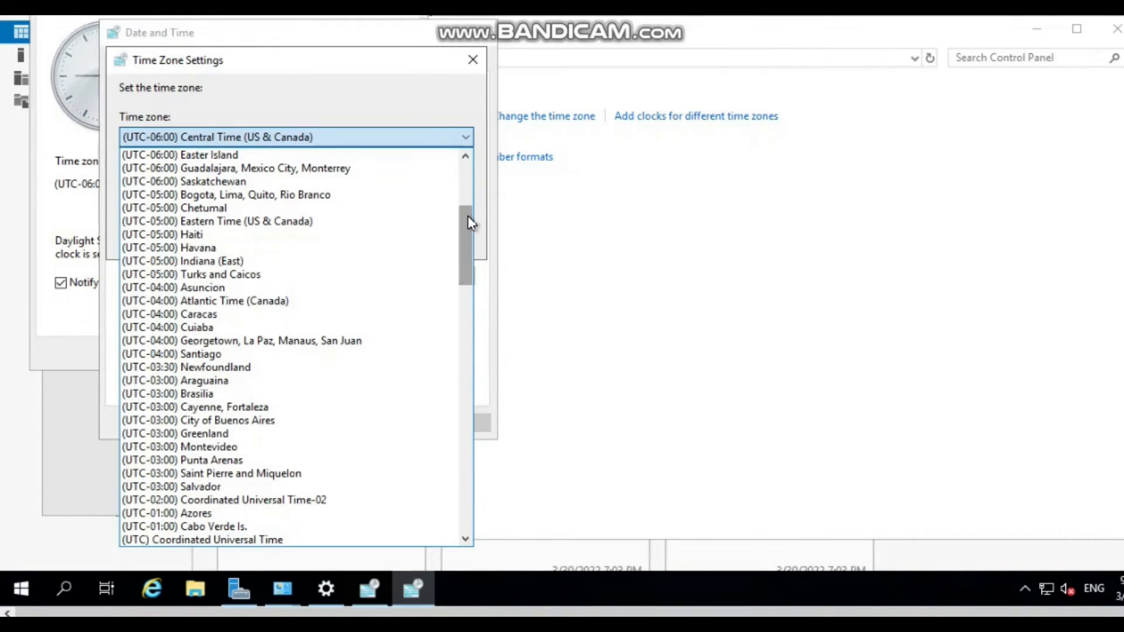
left_click(217, 222)
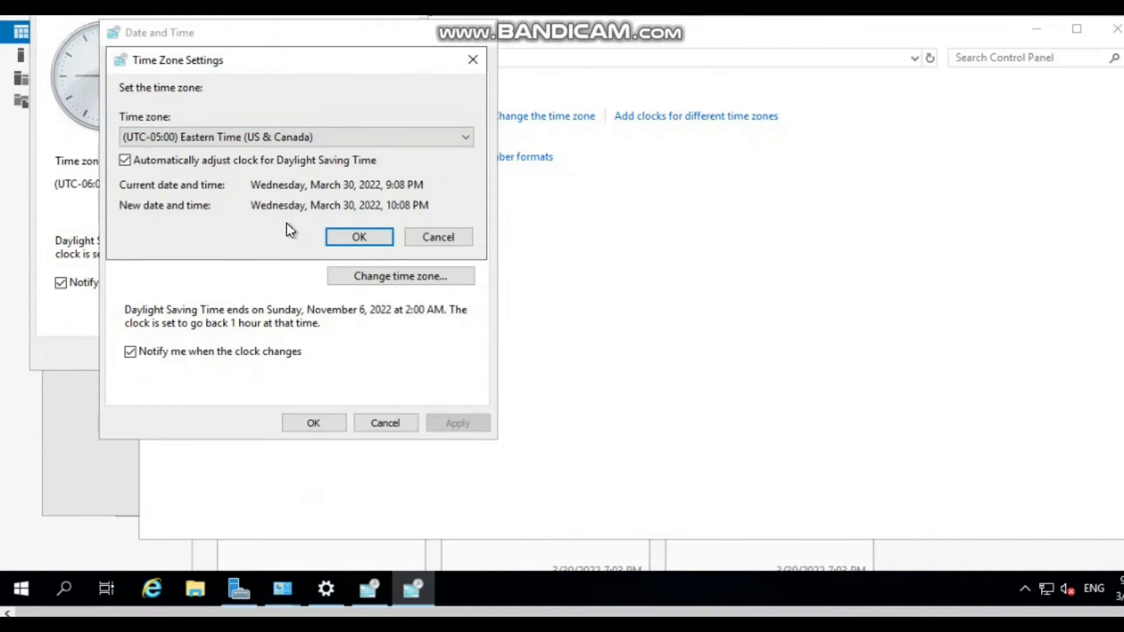
mouse_move(363, 239)
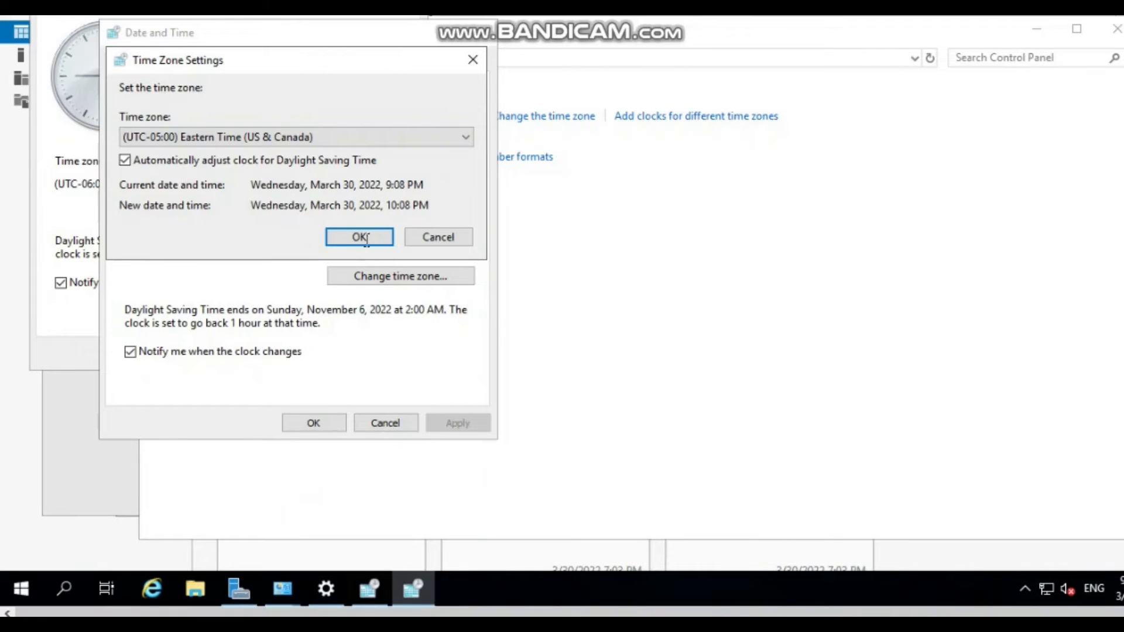
left_click(358, 237)
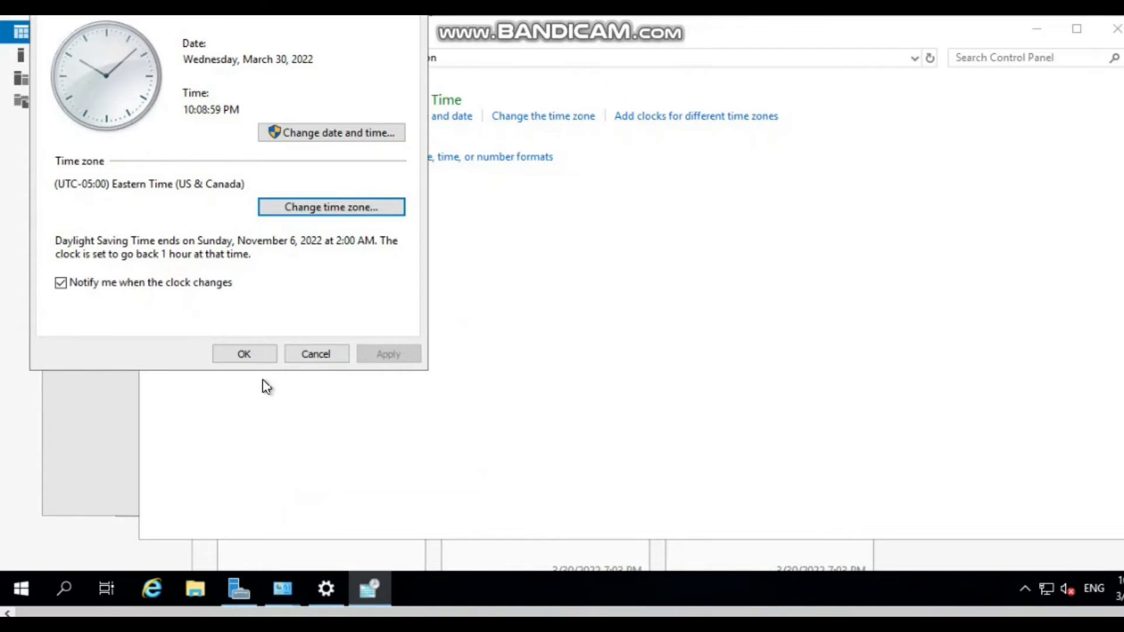
mouse_move(190, 125)
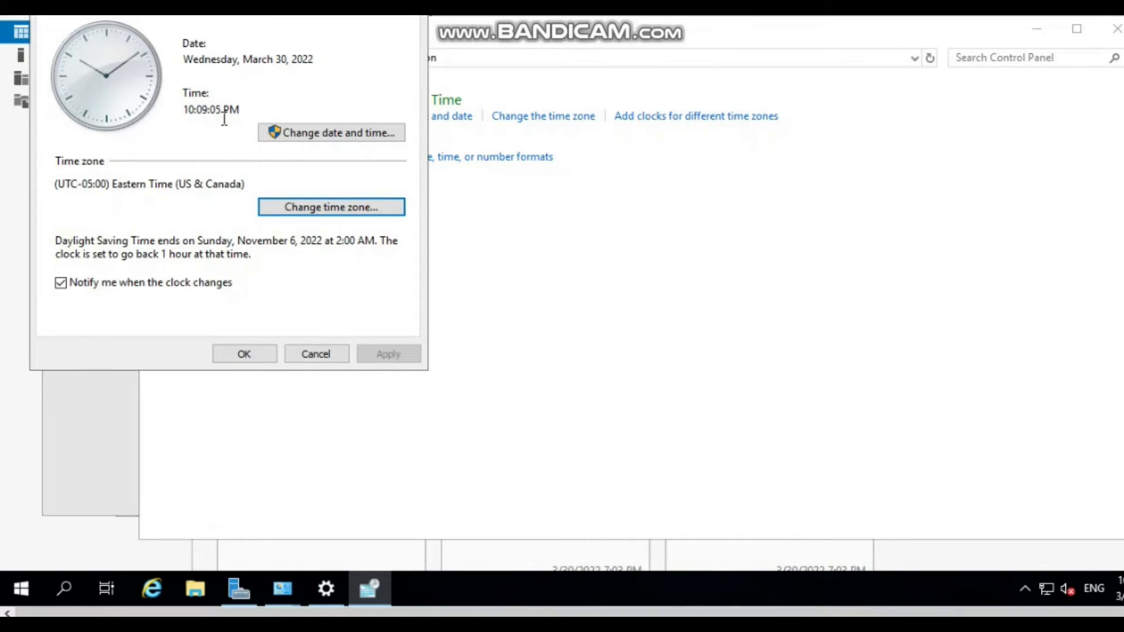
mouse_move(225, 253)
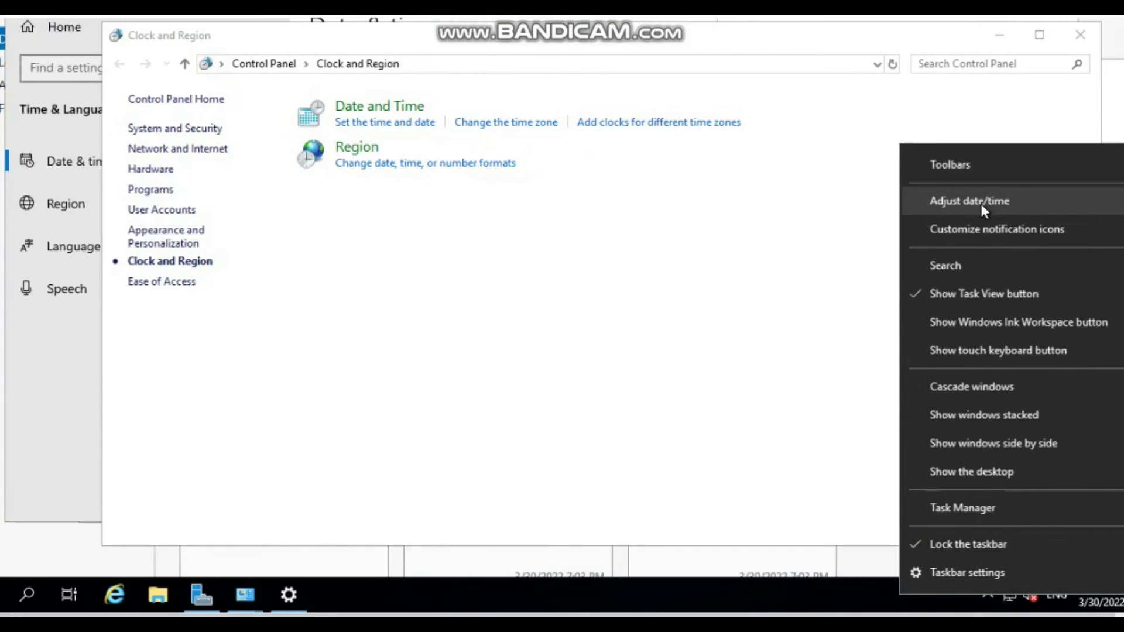
Use Adjust date/time to show the Settings Date & time page confirming Eastern Time at 10:09 PM
left_click(975, 201)
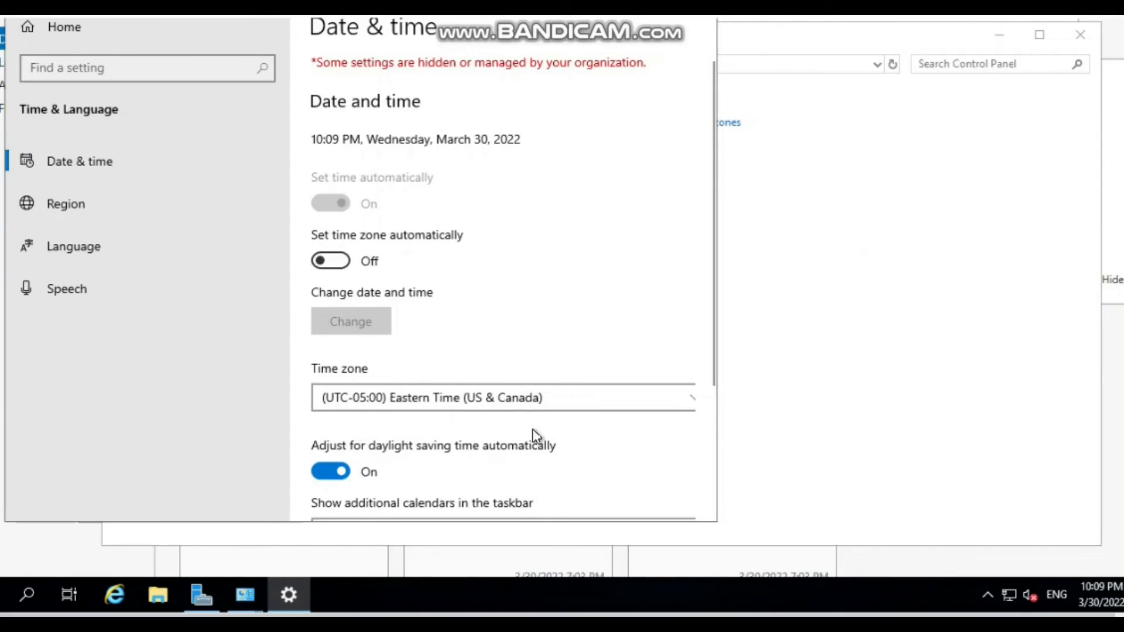
mouse_move(672, 250)
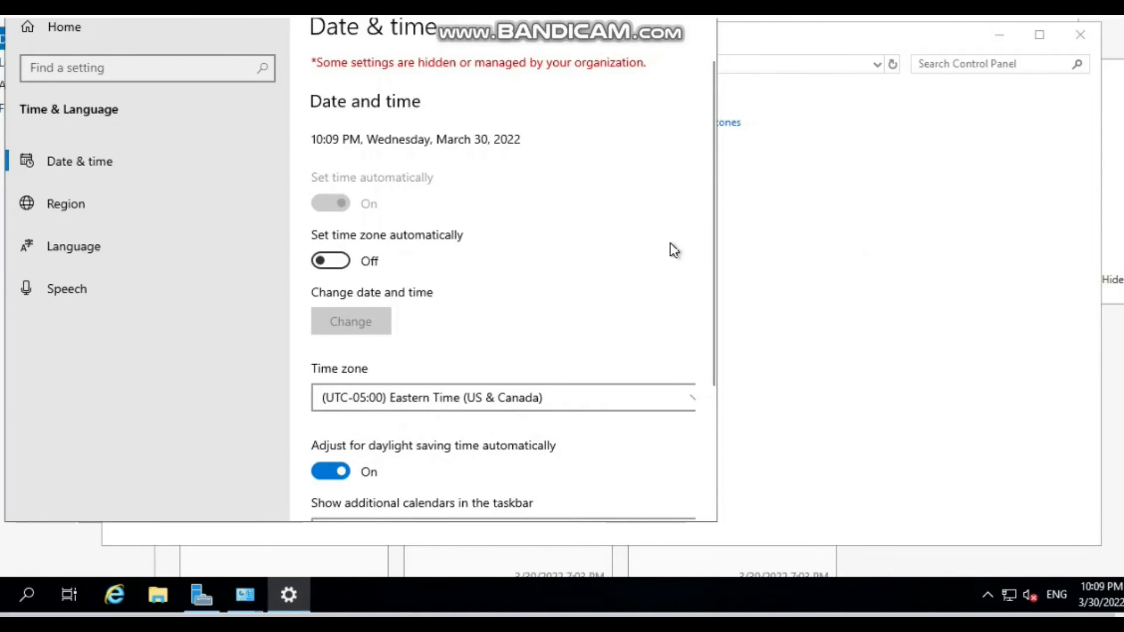